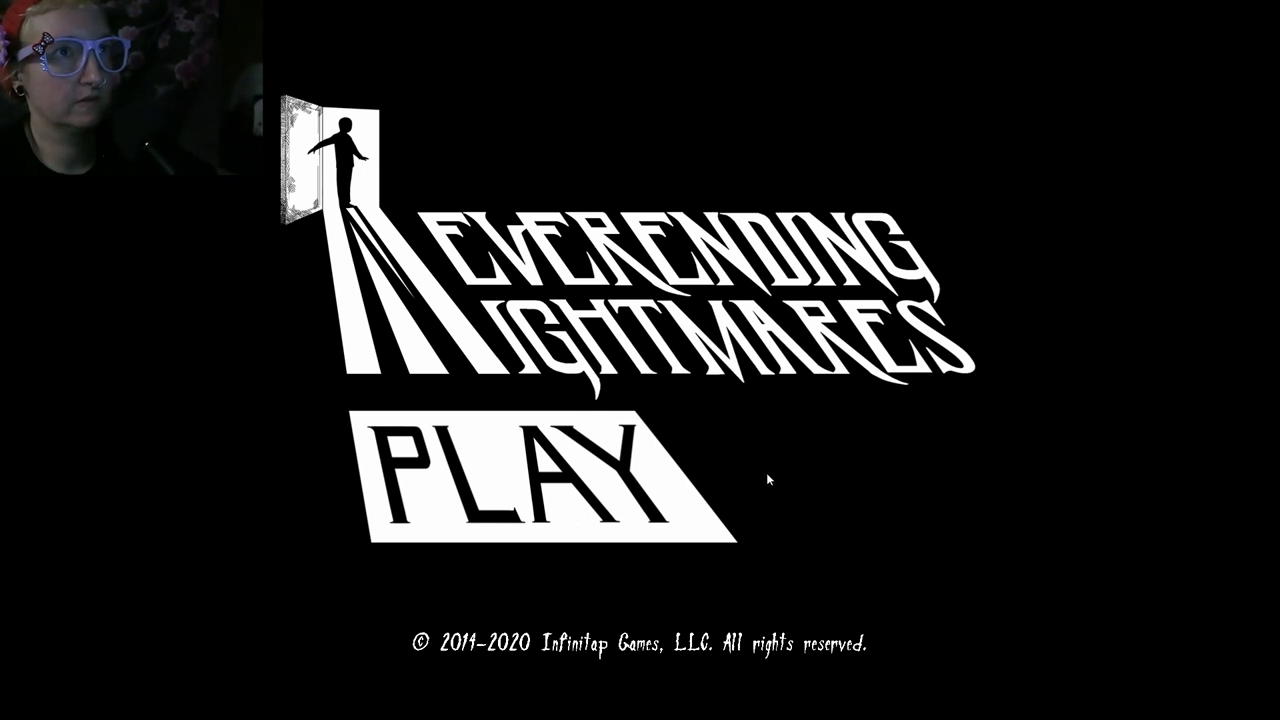
mouse_move(604, 240)
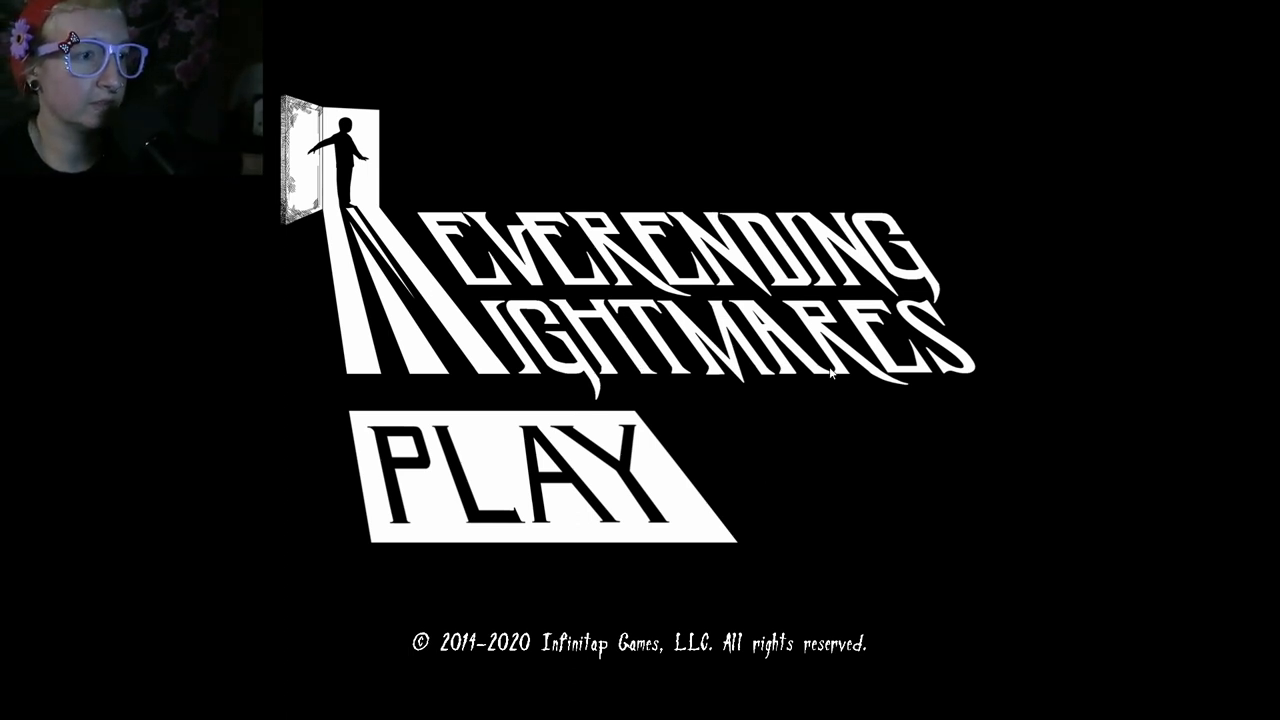
Leave the title screen, pause with Esc, then save and quit to the main menu
click(544, 480)
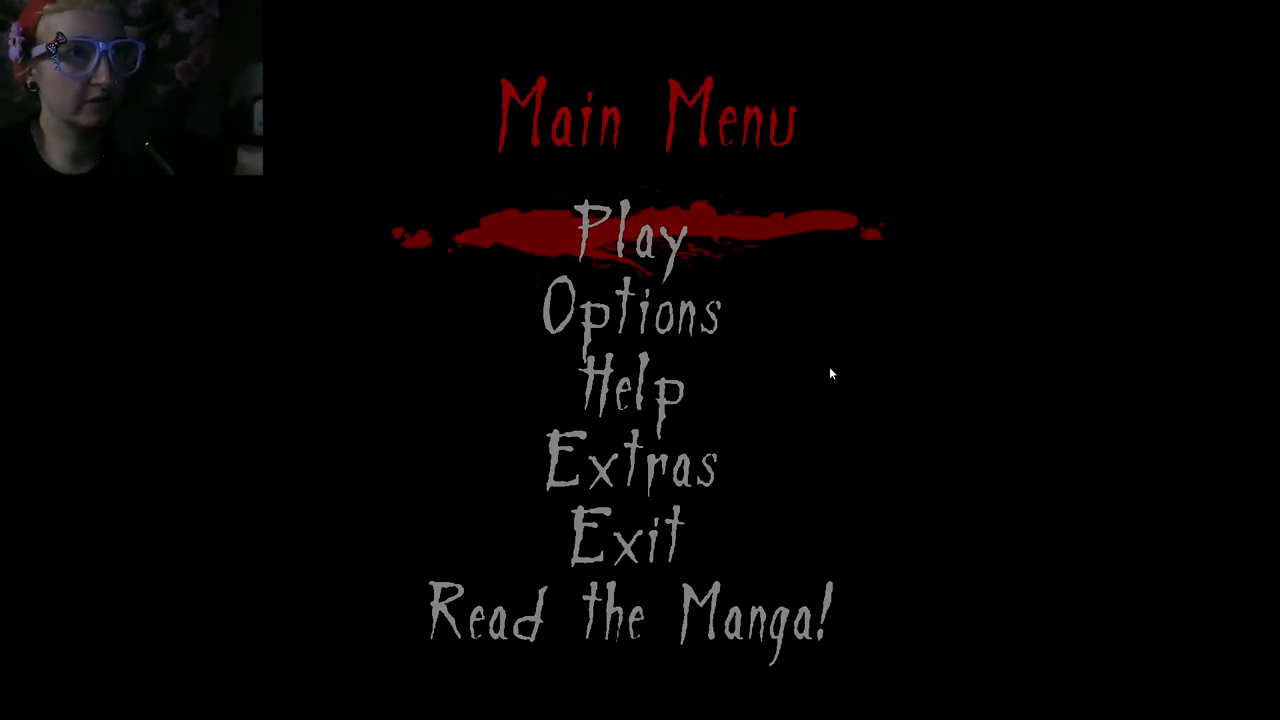
click(634, 236)
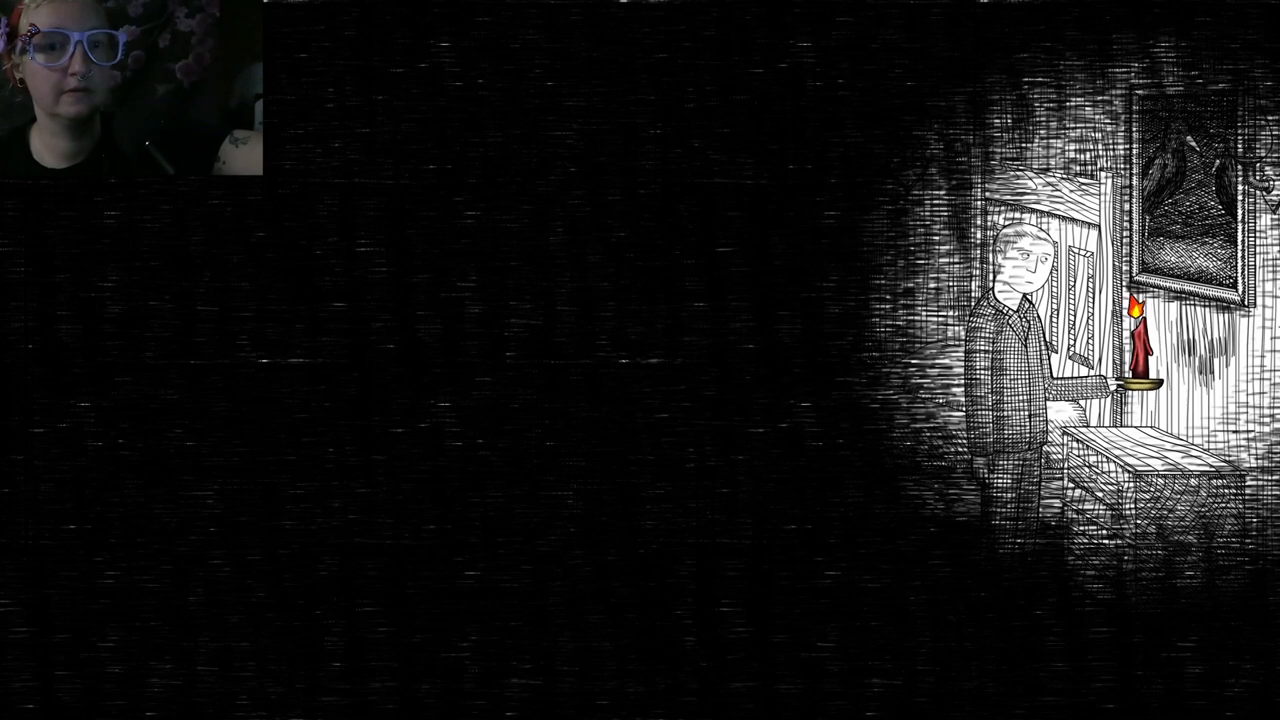
key(Escape)
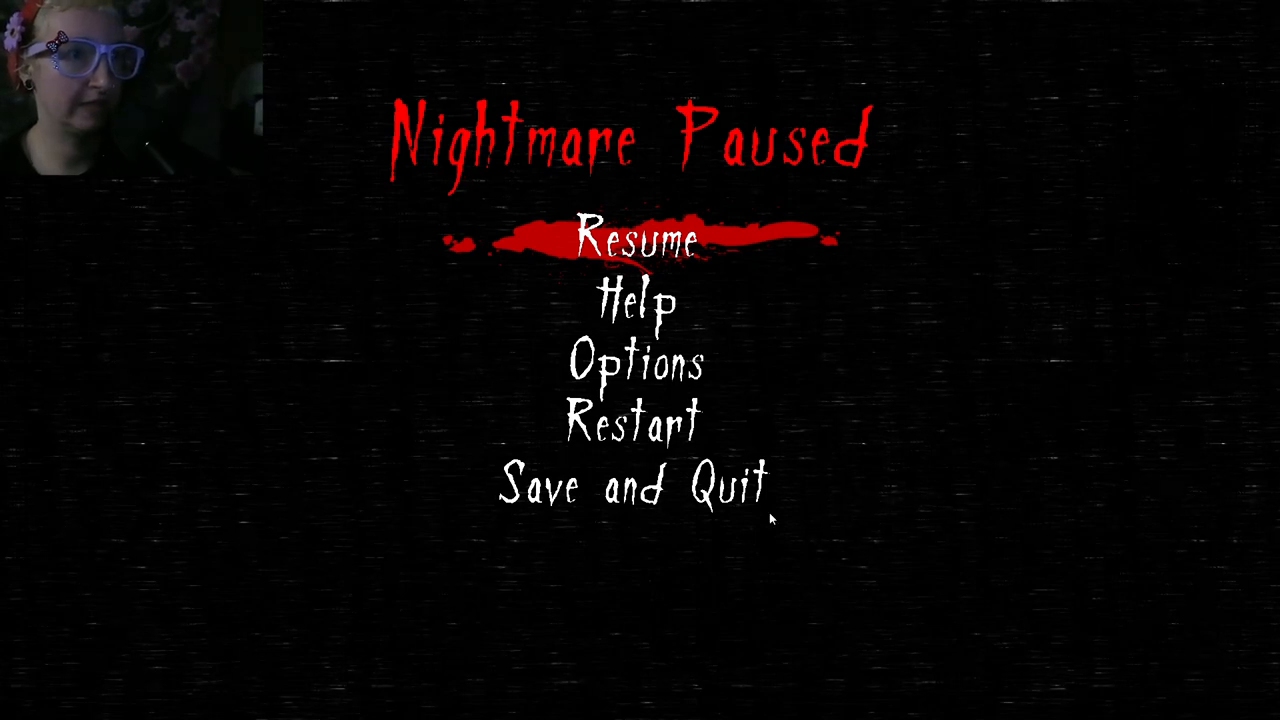
click(632, 488)
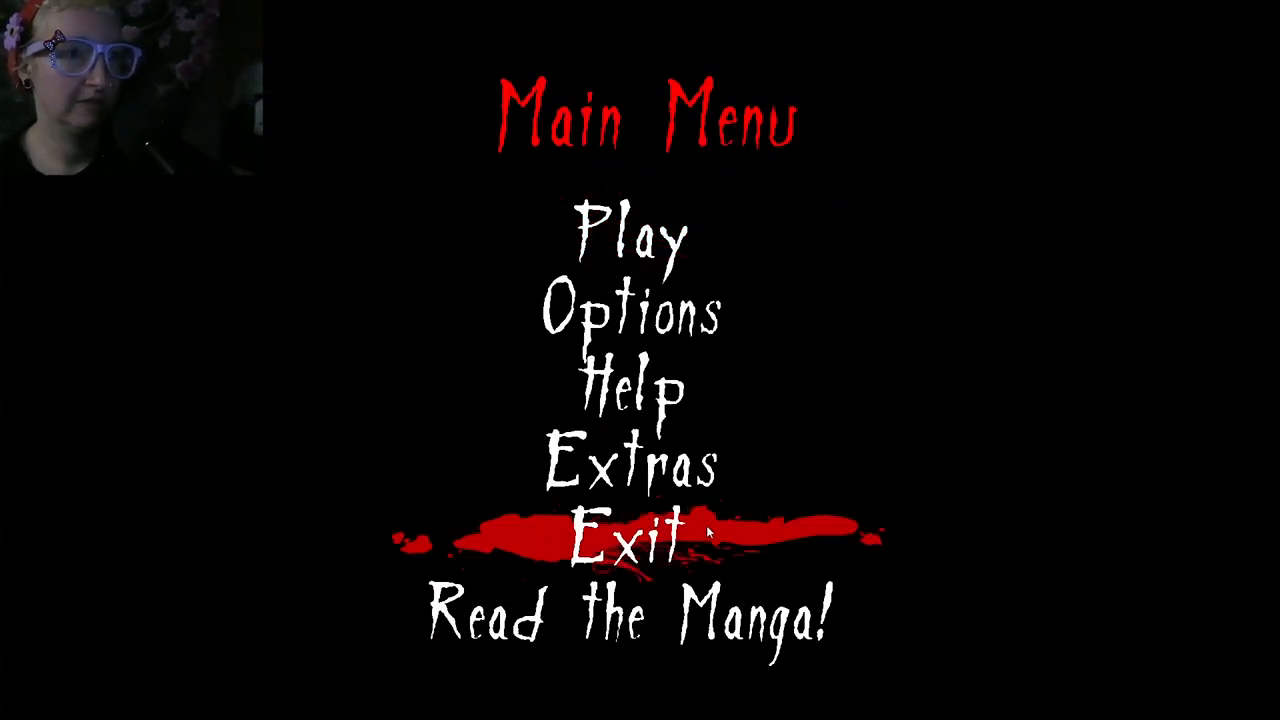